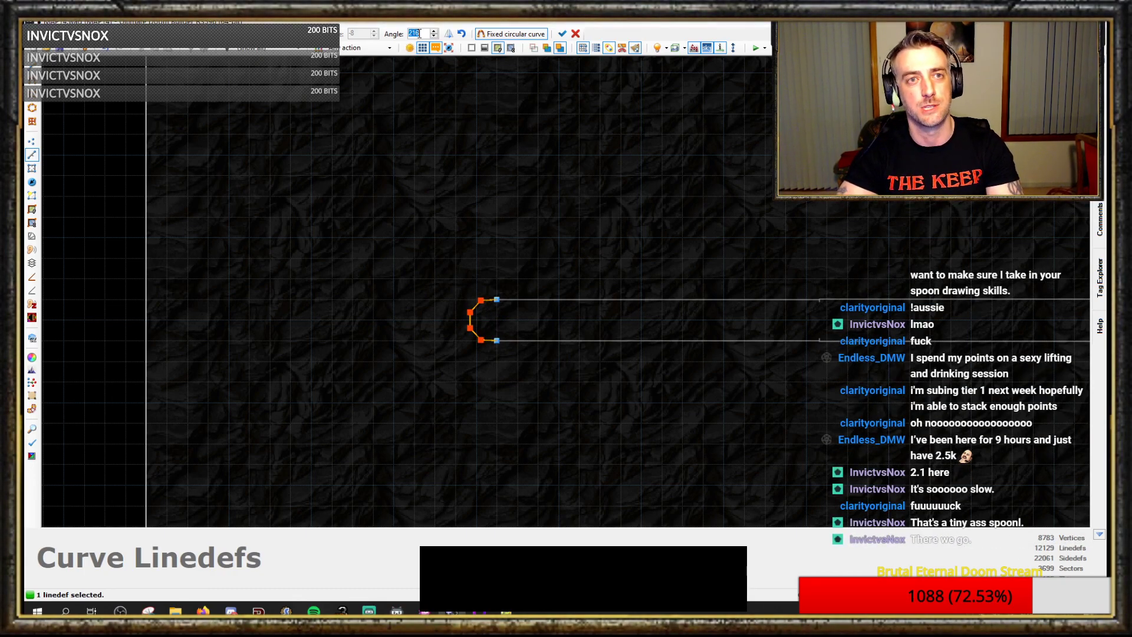
- Curve the handle's end linedefs with a 180-degree angle, then clear the selection
{"action": "type", "text": "180"}
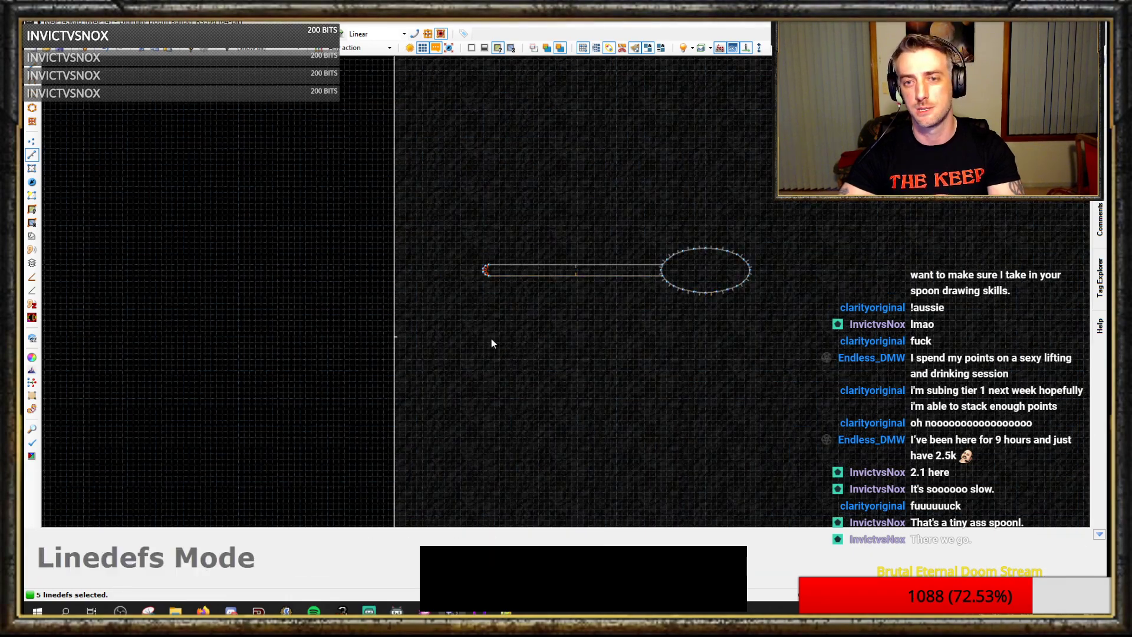
{"action": "left_click", "coordinate": [570, 270]}
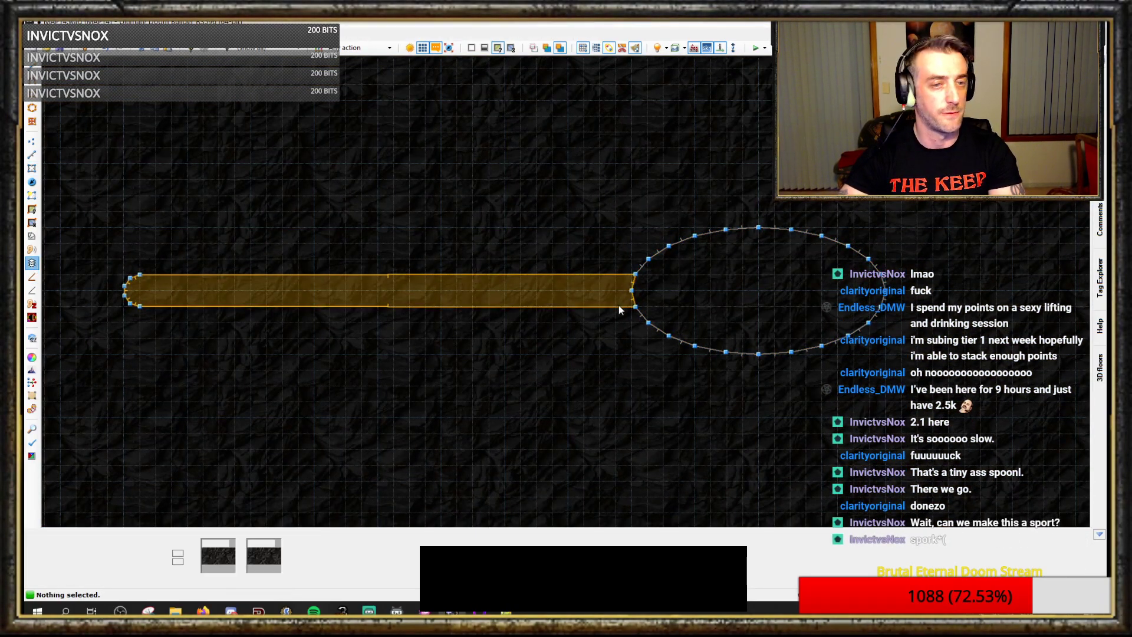
- Select the long rectangular handle sector of the spoon
{"action": "left_click", "coordinate": [757, 291]}
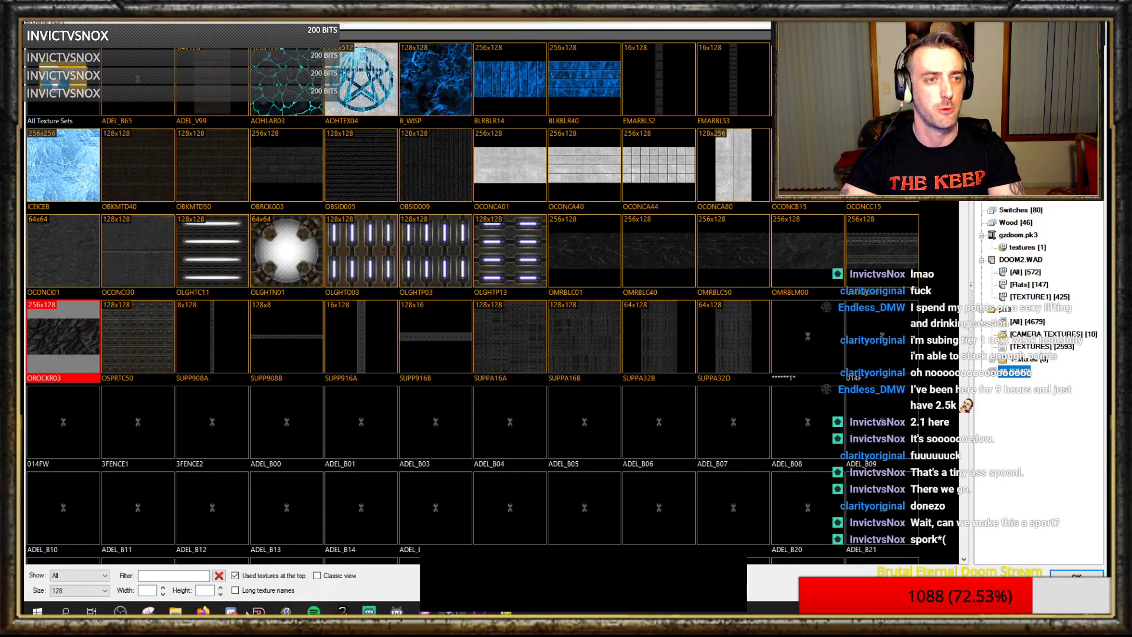
{"action": "mouse_move", "coordinate": [291, 384]}
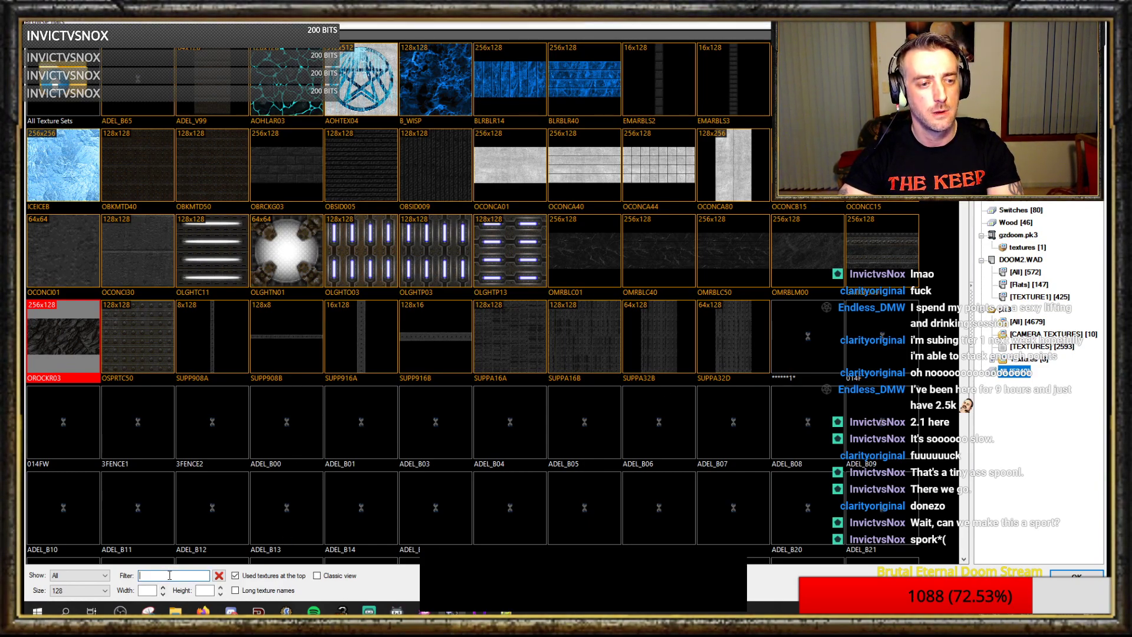
- Filter the texture browser by IRN, browse the results, then filter by MRB
{"action": "type", "text": "0"}
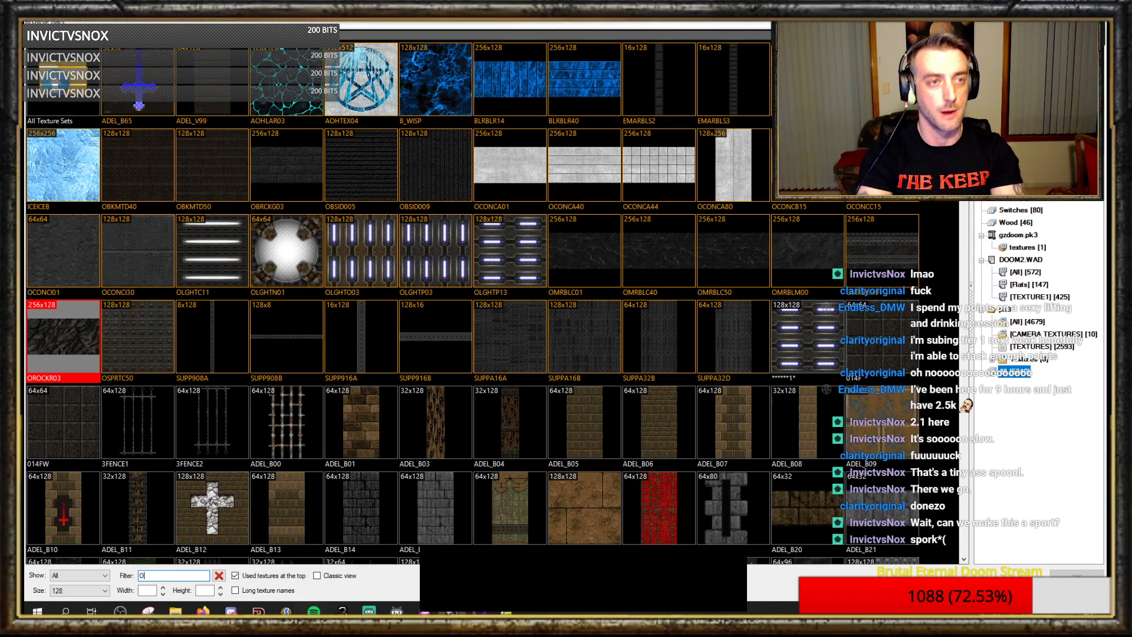
{"action": "type", "text": "IRN"}
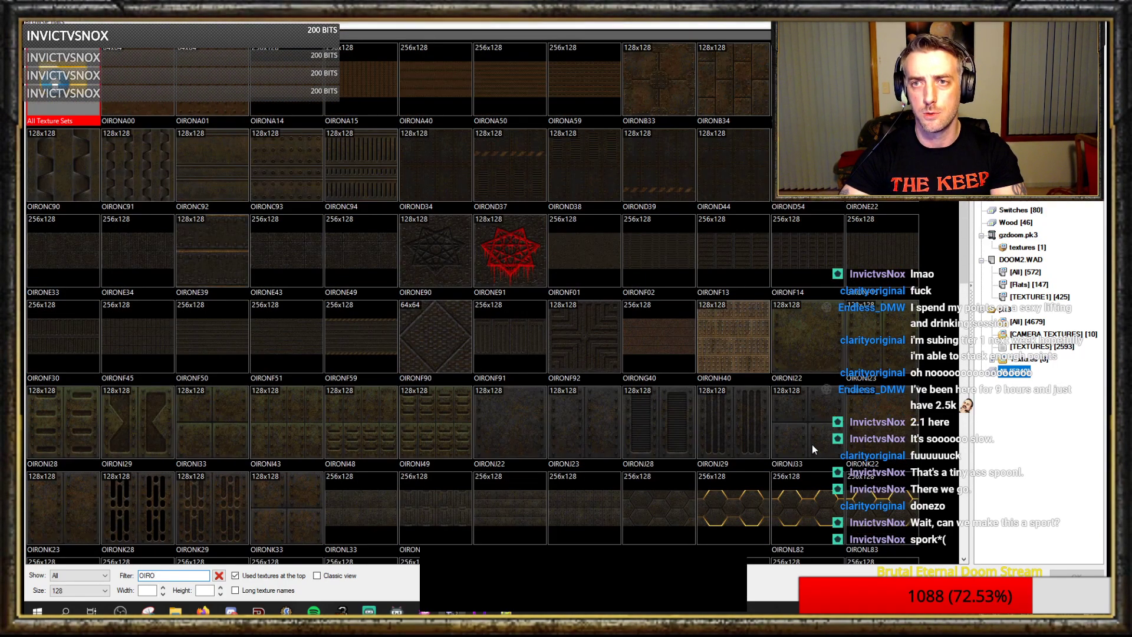
{"action": "scroll", "scroll_direction": "down", "scroll_amount": 3}
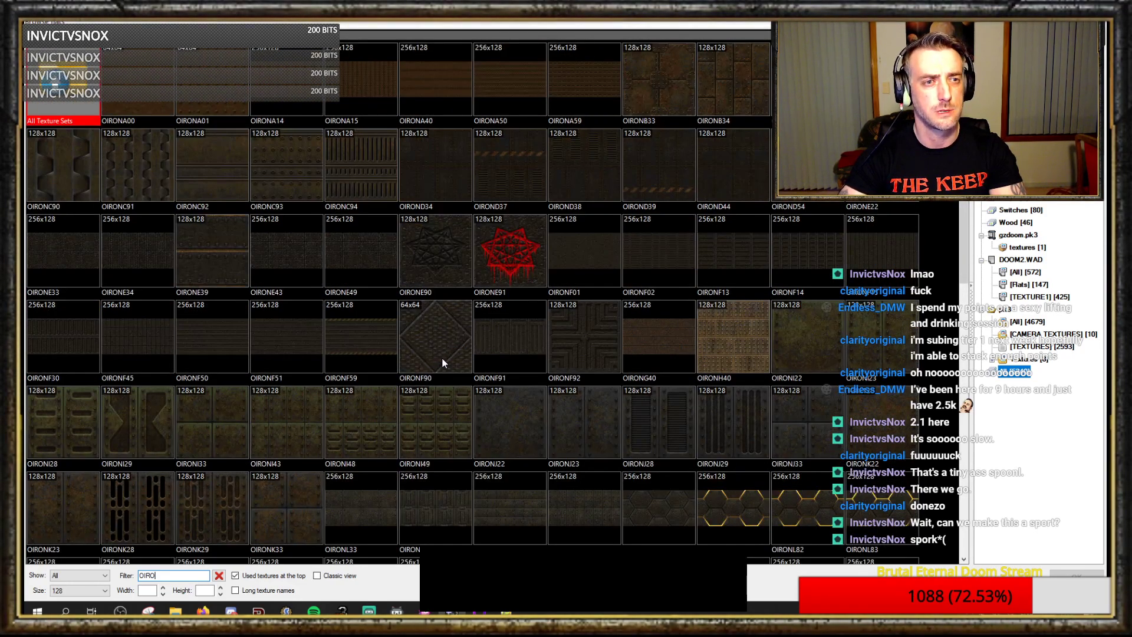
{"action": "scroll", "scroll_direction": "down", "scroll_amount": 3}
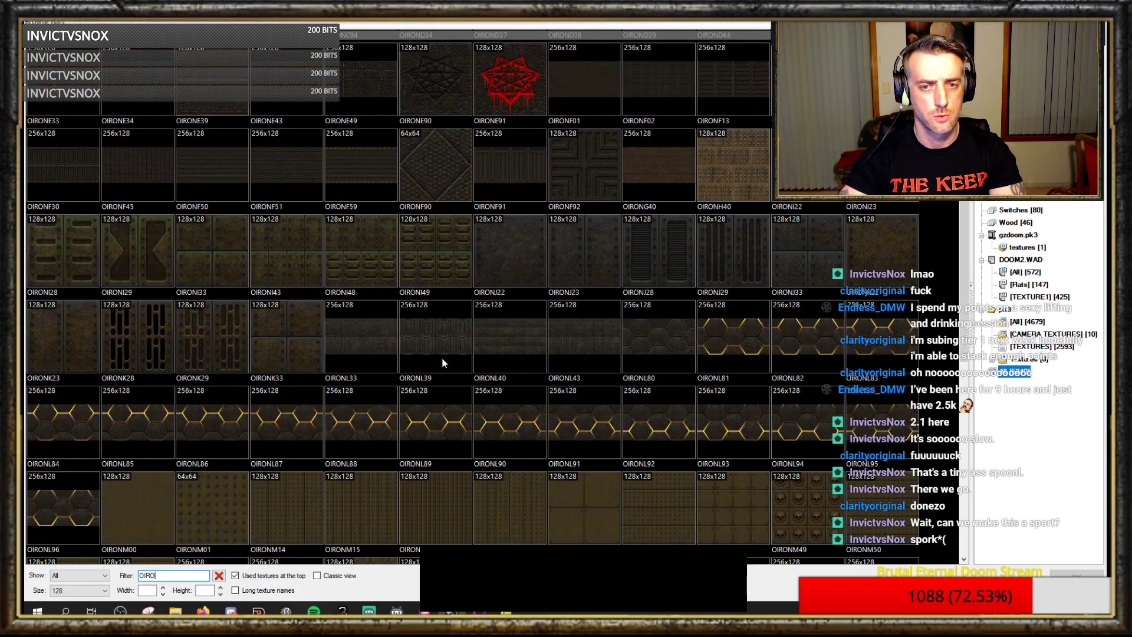
{"action": "scroll", "scroll_direction": "down", "scroll_amount": 3}
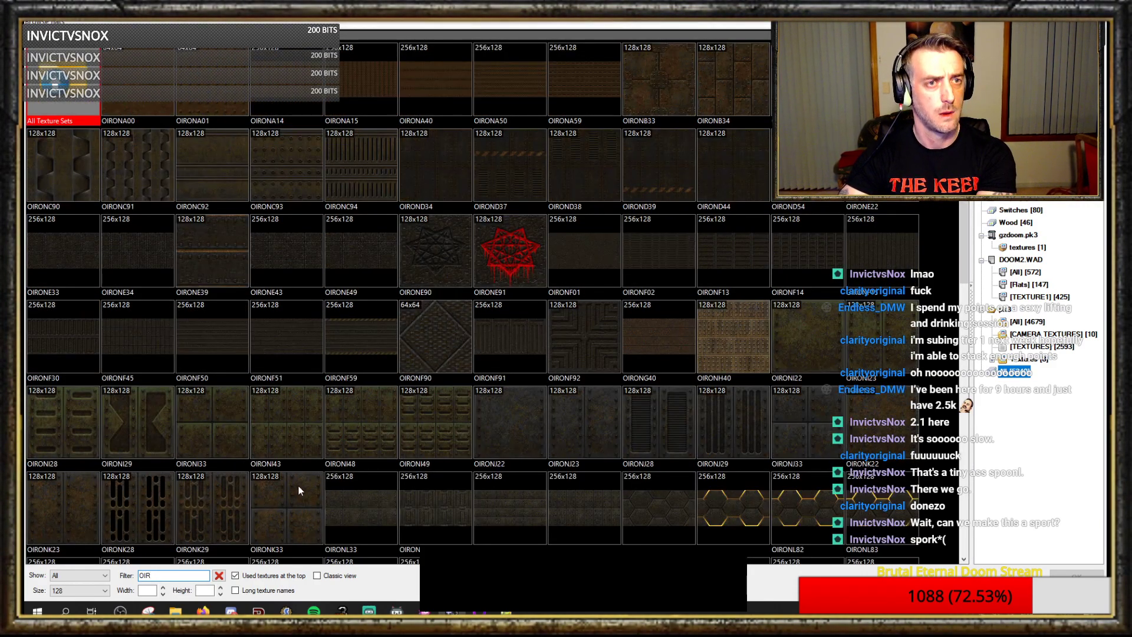
{"action": "scroll", "scroll_direction": "down", "scroll_amount": 3}
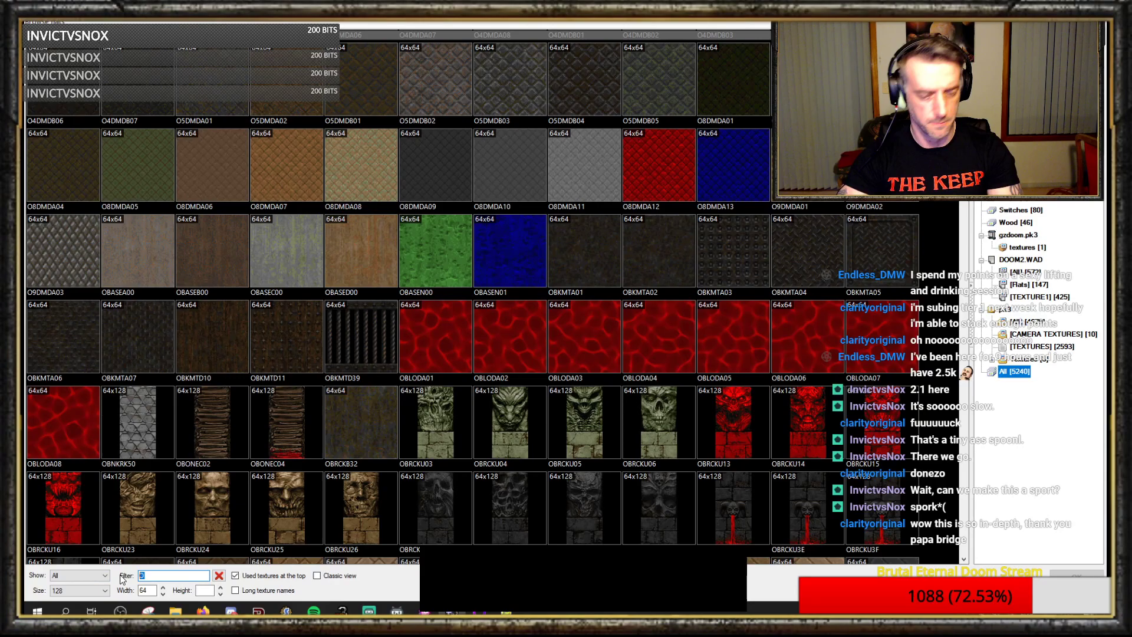
{"action": "type", "text": "MRB"}
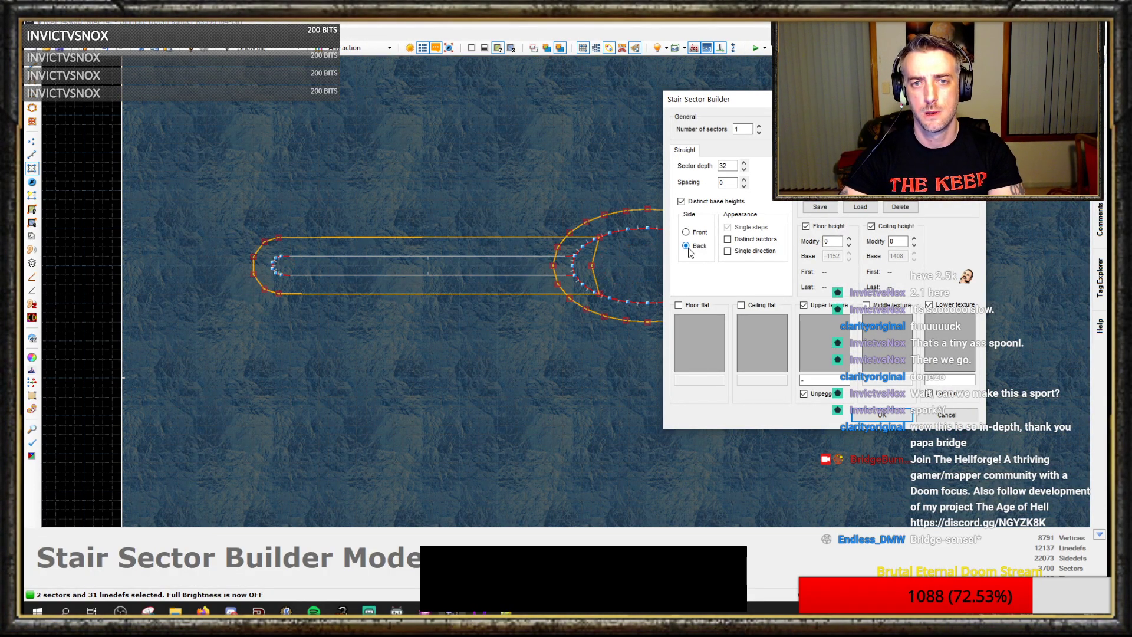
- Switch the Stair Sector Builder to build bevel sectors on the front side
{"action": "left_click", "coordinate": [882, 417]}
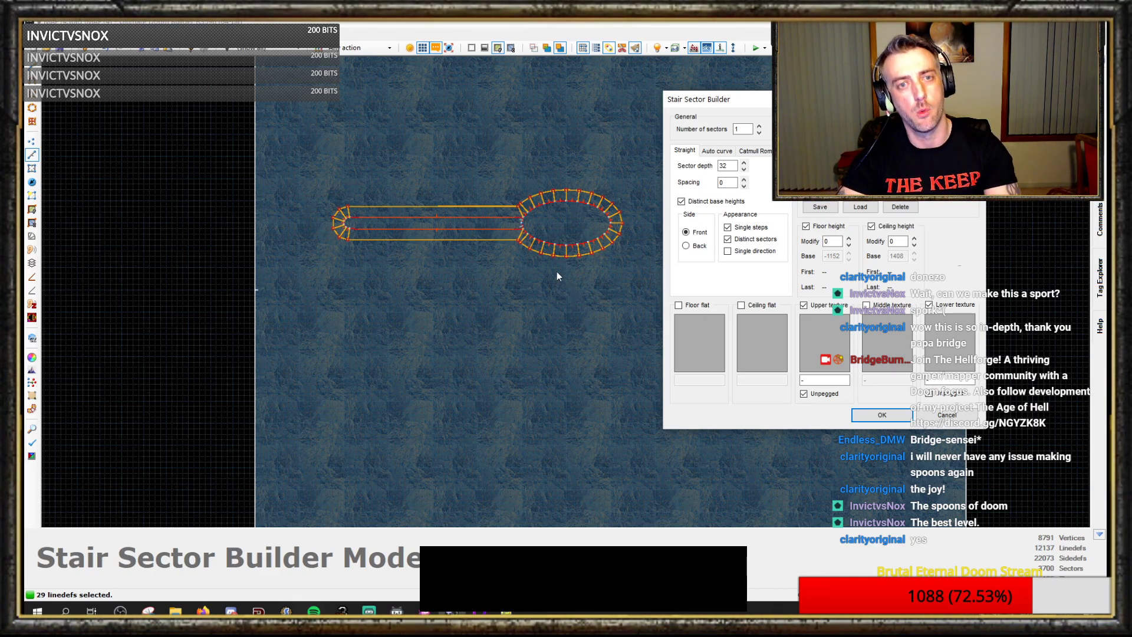
- Build the bevel ring of 26 sectors around the oval bowl, adjusting sector depth
{"action": "left_click", "coordinate": [879, 415]}
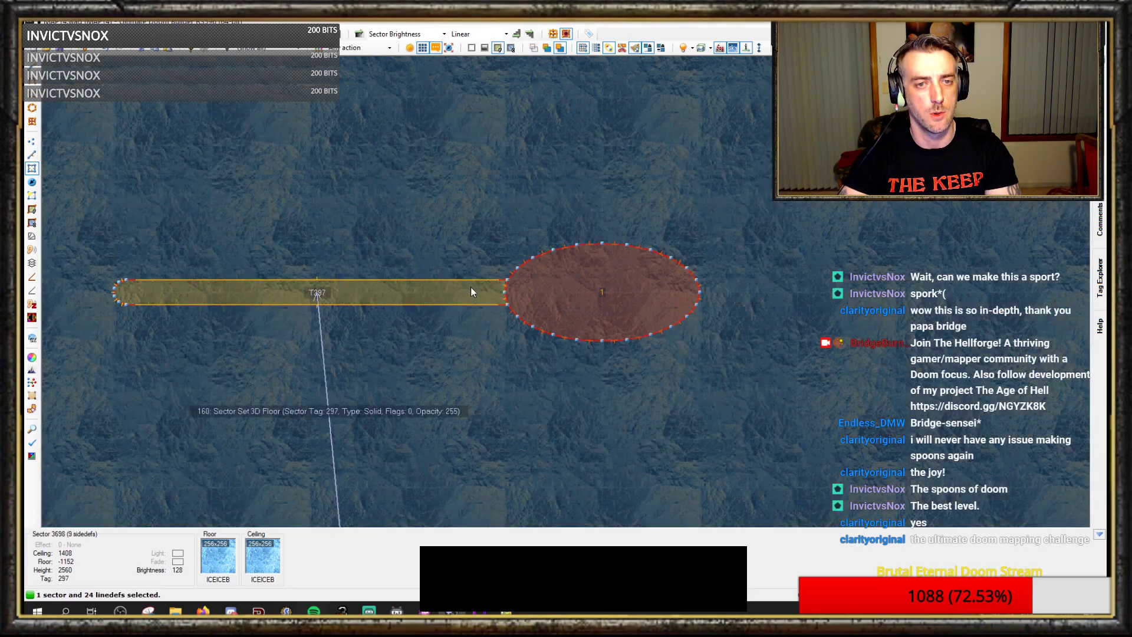
{"action": "left_click", "coordinate": [602, 293]}
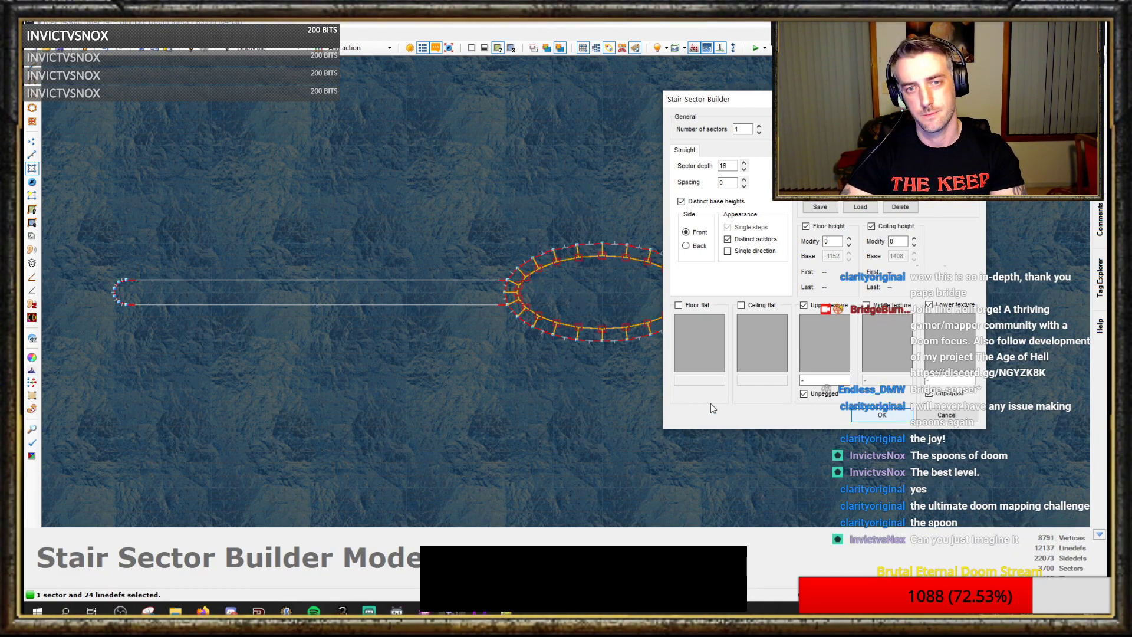
{"action": "left_click", "coordinate": [881, 415]}
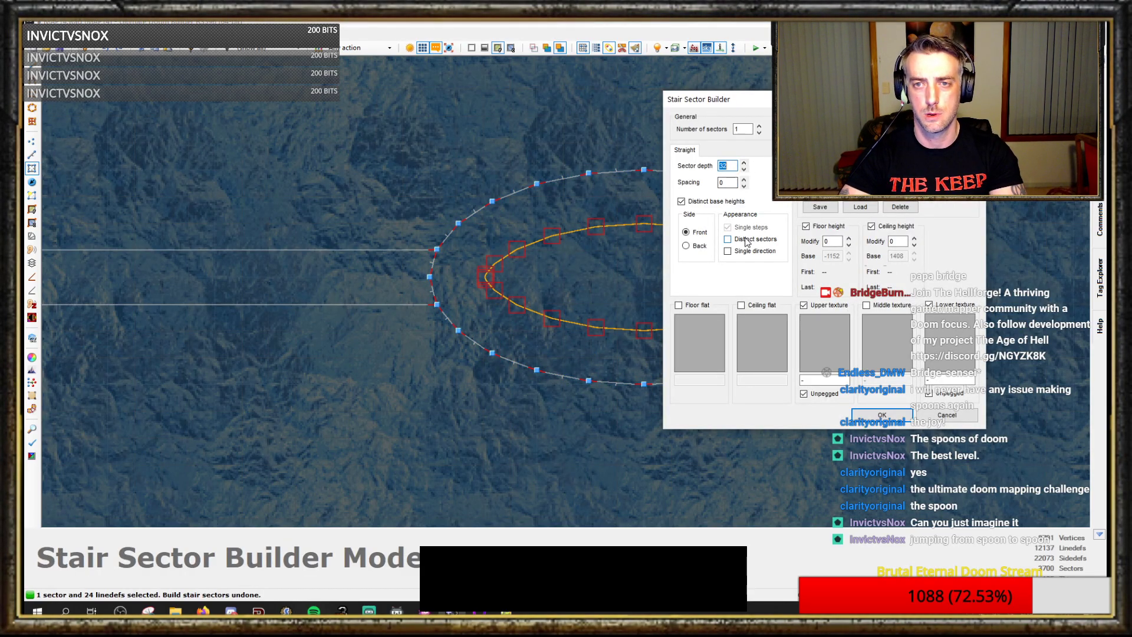
{"action": "left_click", "coordinate": [743, 168]}
{"action": "type", "text": "8"}
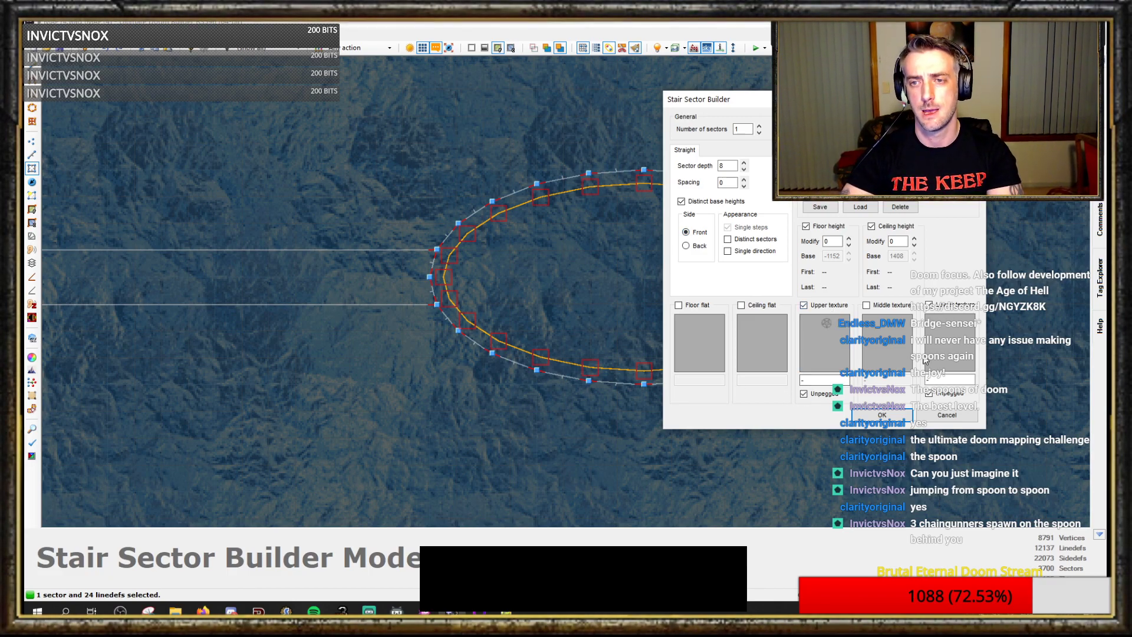
{"action": "left_click", "coordinate": [743, 163]}
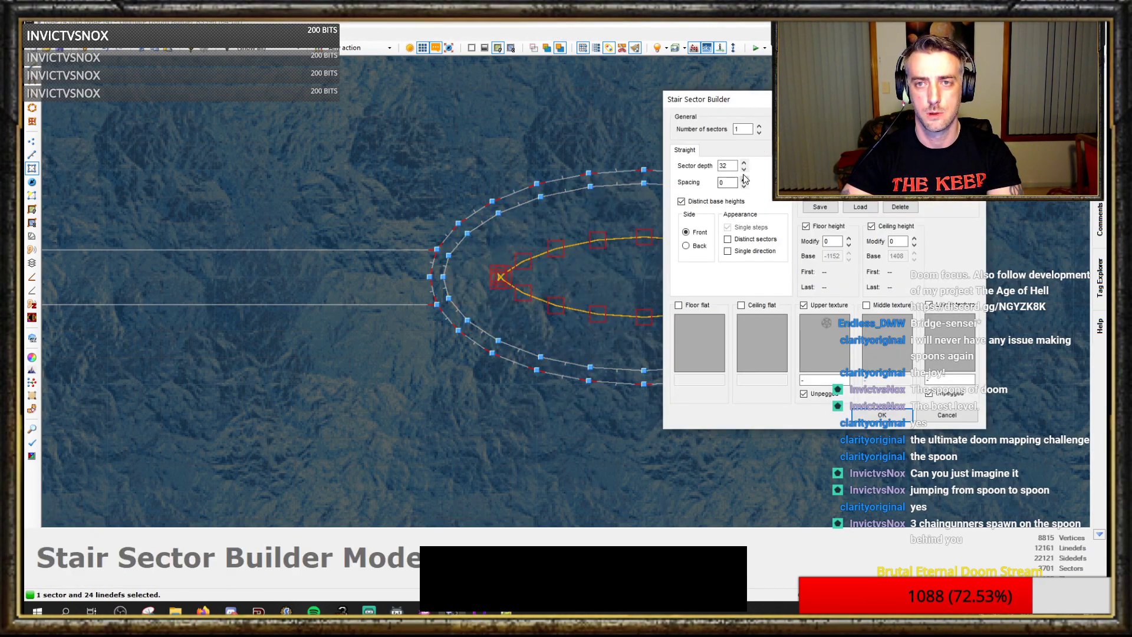
{"action": "left_click", "coordinate": [743, 168]}
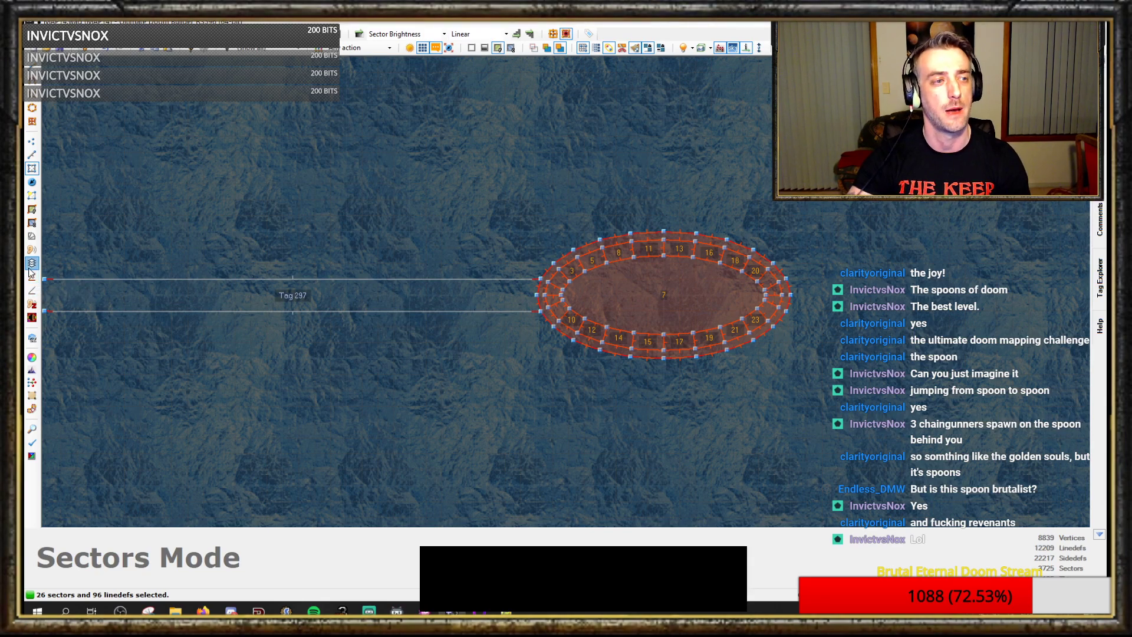
- Split the ring's shared 3D floor into one per sector and return to Sectors mode
{"action": "left_click", "coordinate": [32, 262]}
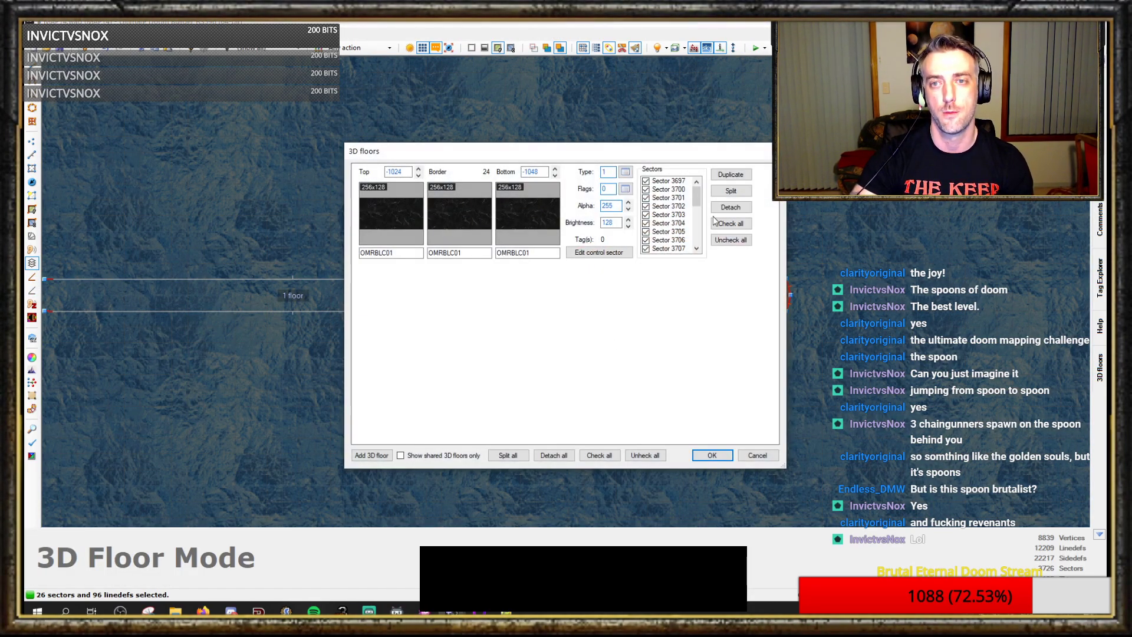
{"action": "left_click", "coordinate": [730, 191]}
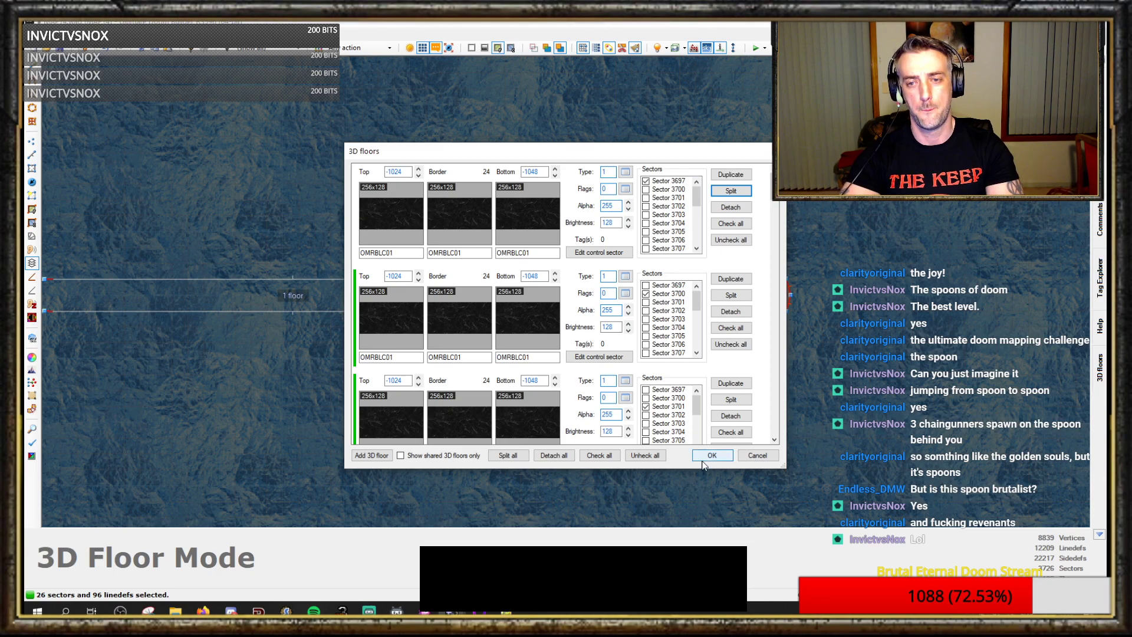
{"action": "left_click", "coordinate": [711, 454]}
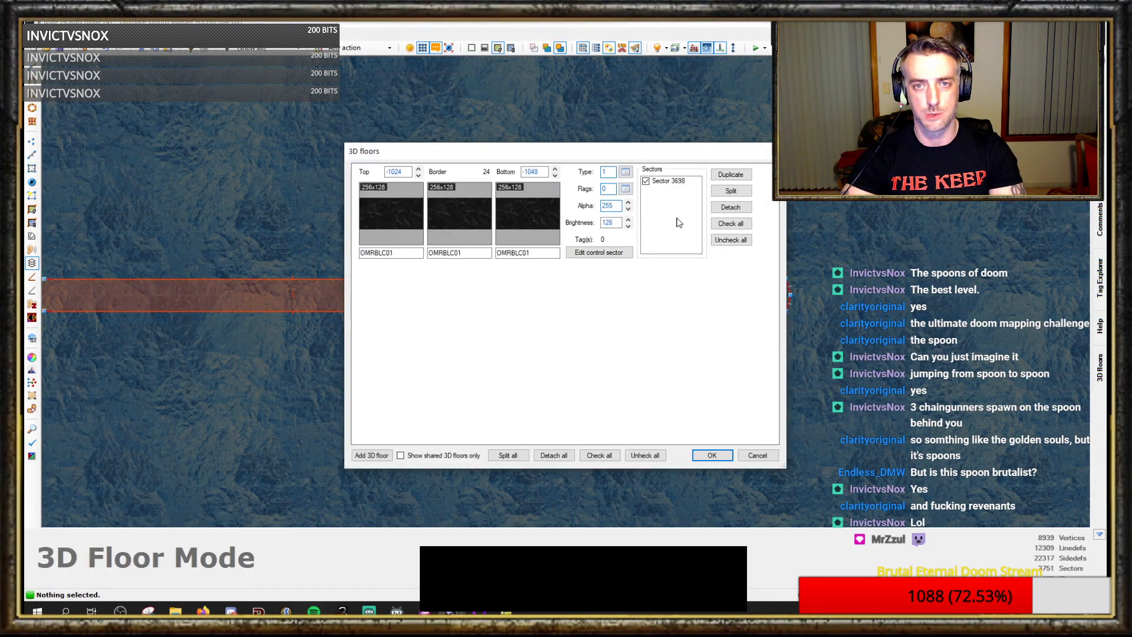
{"action": "left_click", "coordinate": [710, 454]}
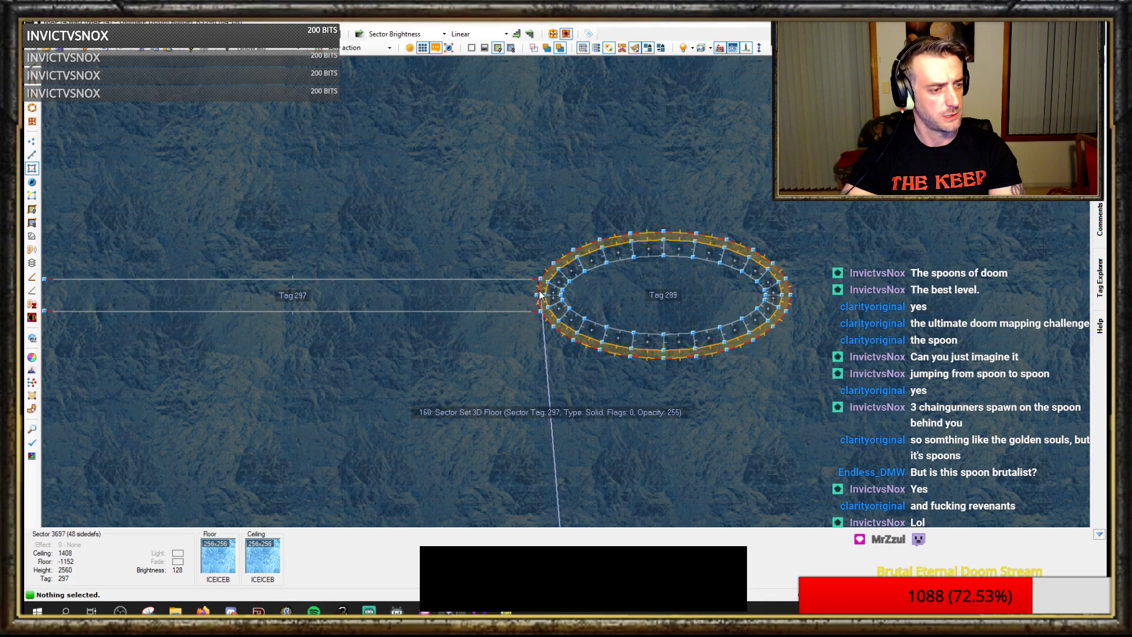
{"action": "left_click", "coordinate": [32, 263]}
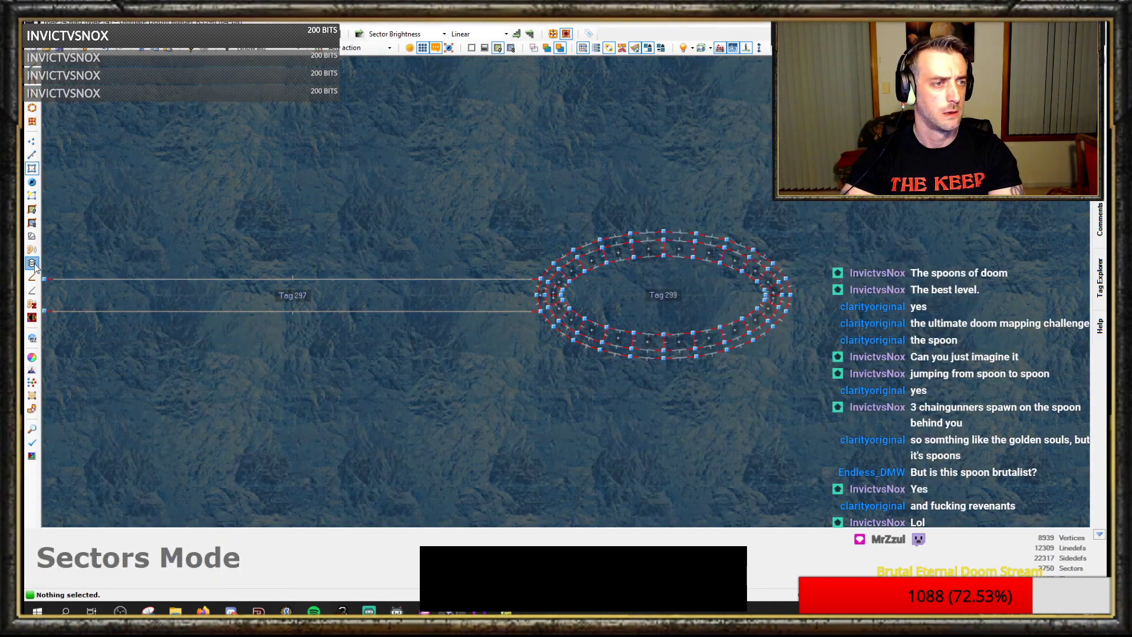
{"action": "left_click", "coordinate": [31, 262]}
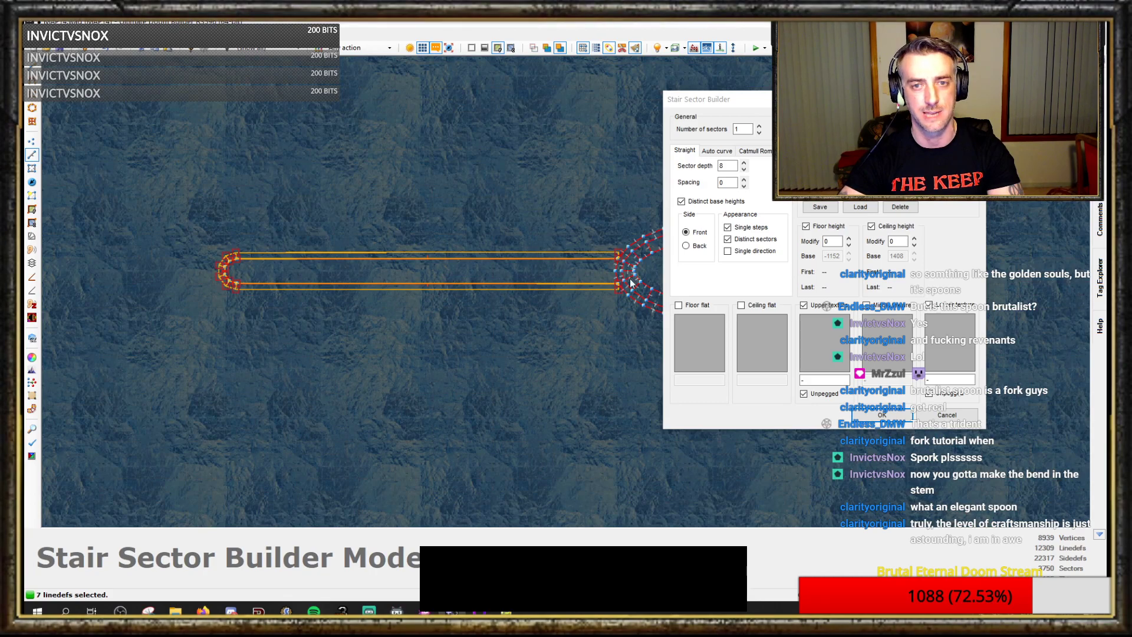
- Confirm the Stair Sector Builder to create eight bevel sectors along the handle
{"action": "left_click", "coordinate": [879, 415]}
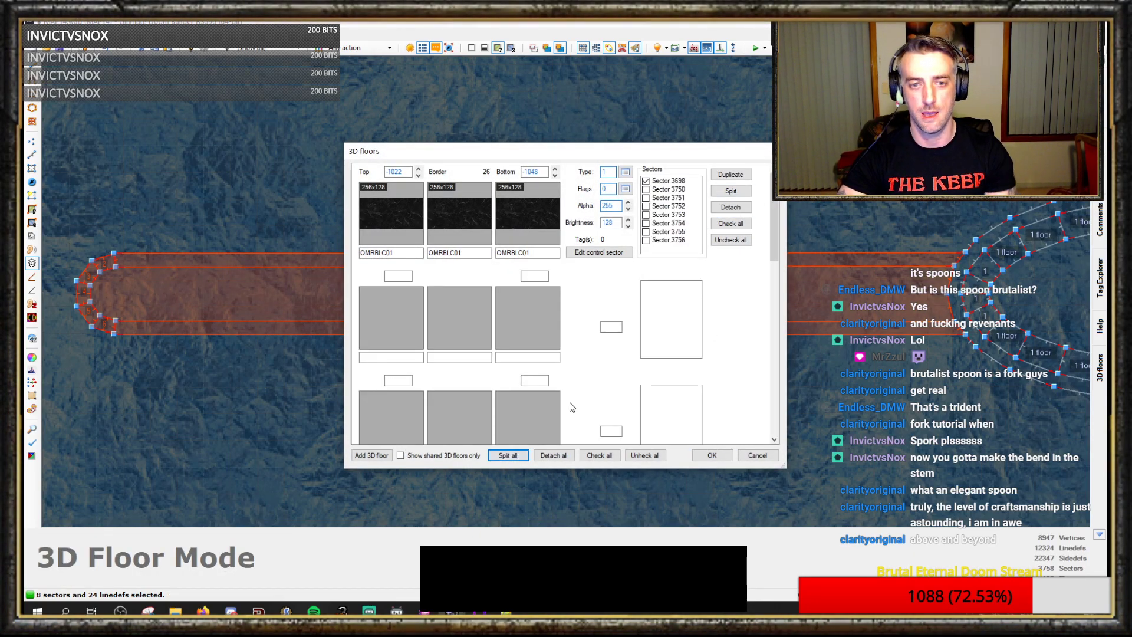
- Split the handle's shared 3D floor into separate per-sector 3D floors
{"action": "left_click", "coordinate": [756, 455]}
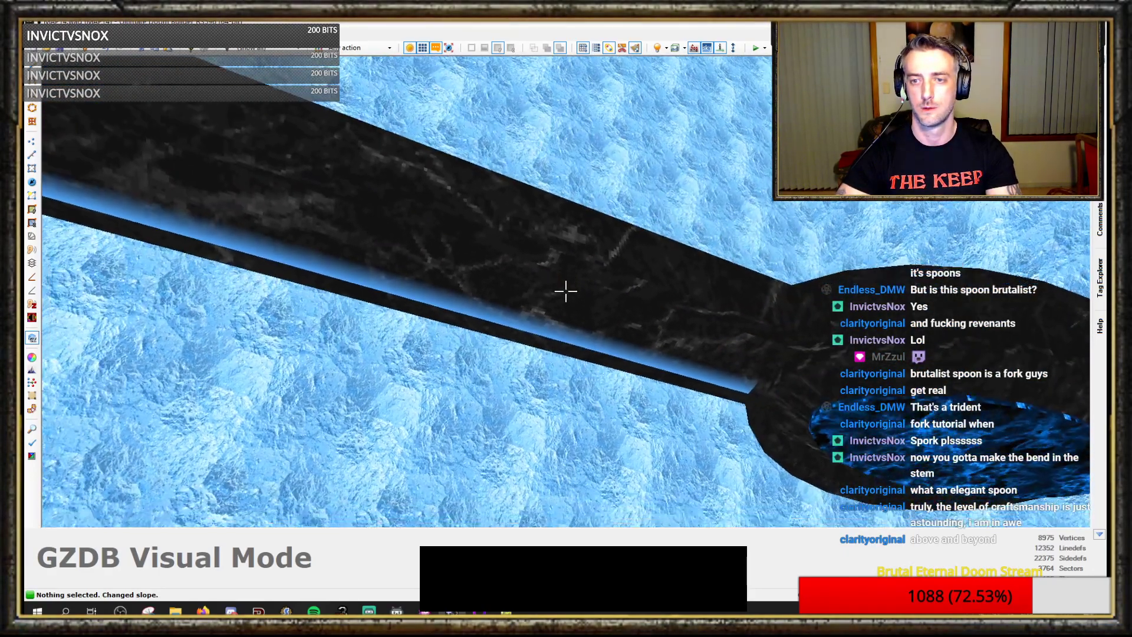
- Undo the last slope change on the handle's black marble 3D floor
{"action": "key", "text": "ctrl+z"}
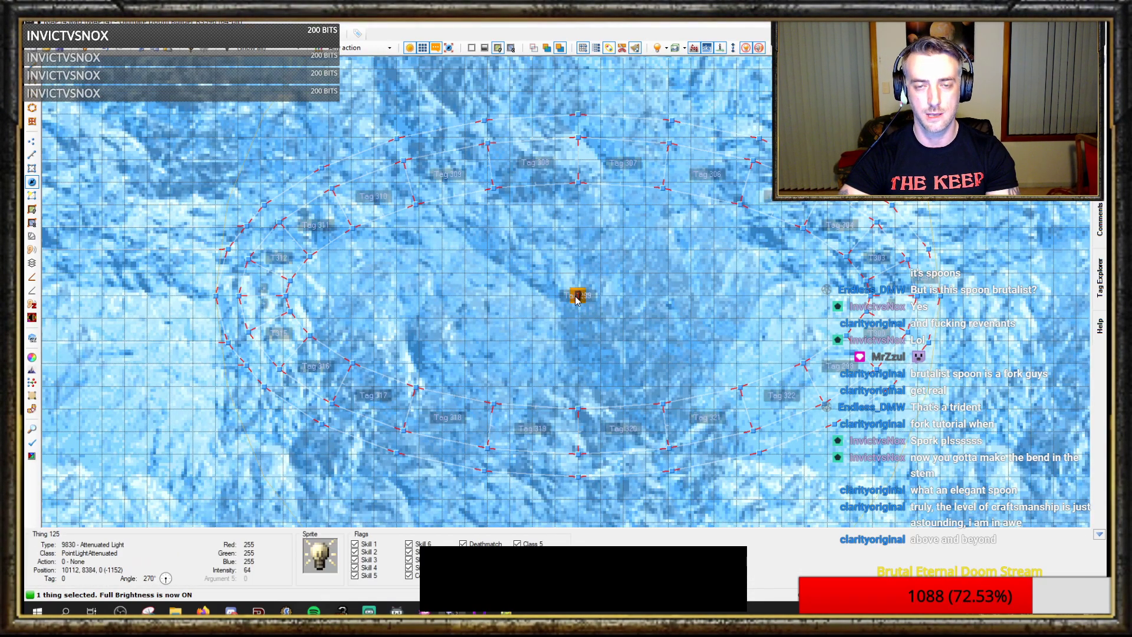
- Open the properties of the attenuated light at the bowl centre
{"action": "double_click", "coordinate": [573, 295]}
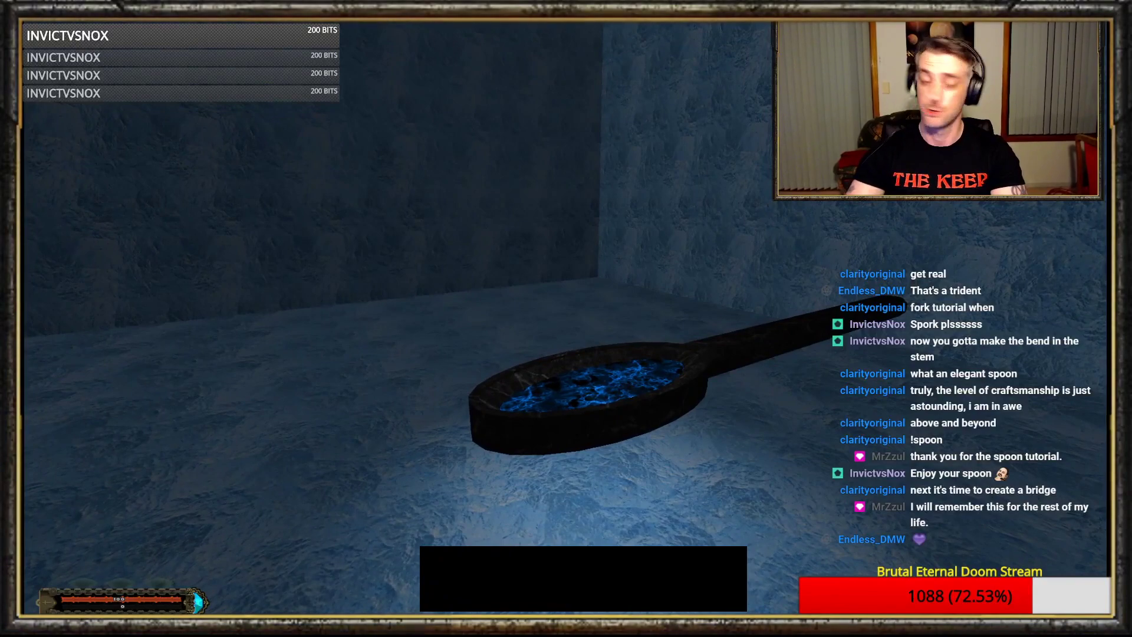
- Bring up GZDoom's quit confirmation over the spoon scene with Escape
{"action": "key", "text": "Escape"}
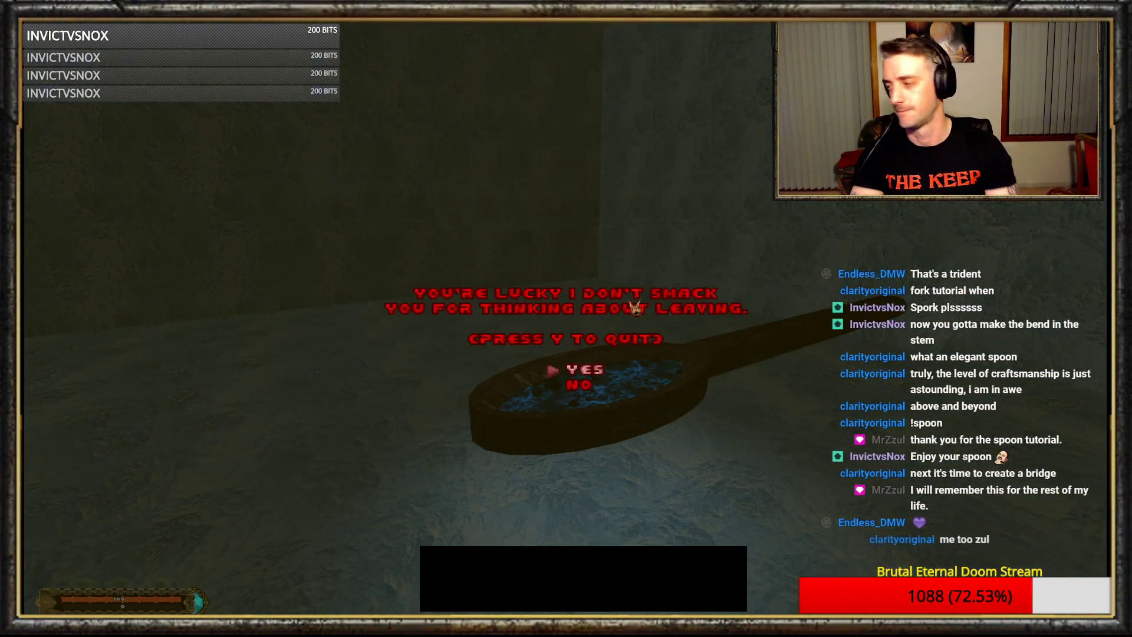